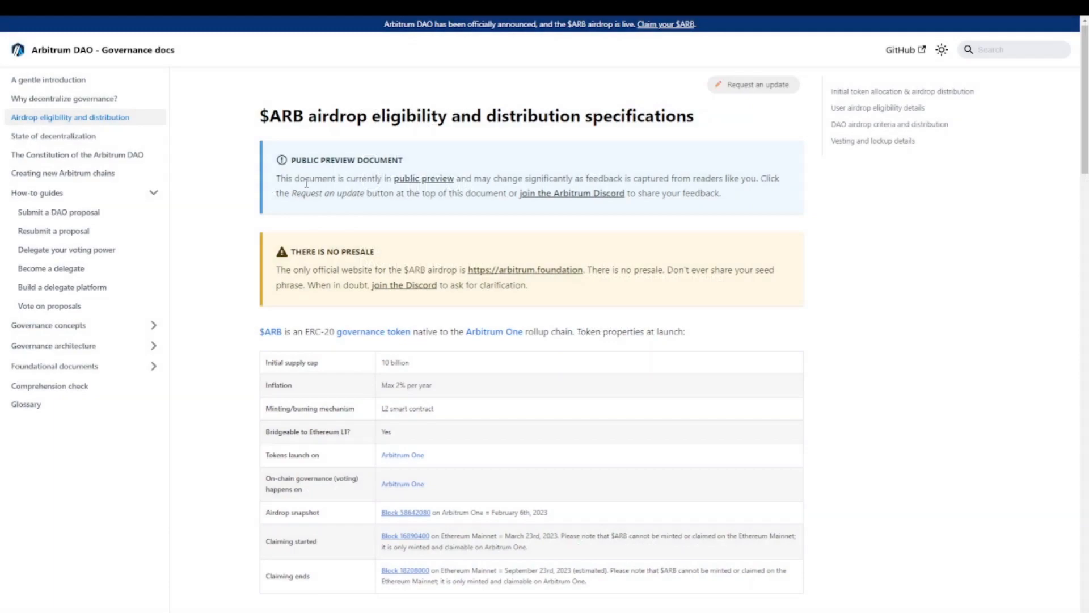
{"action": "mouse_move", "coordinate": [111, 72]}
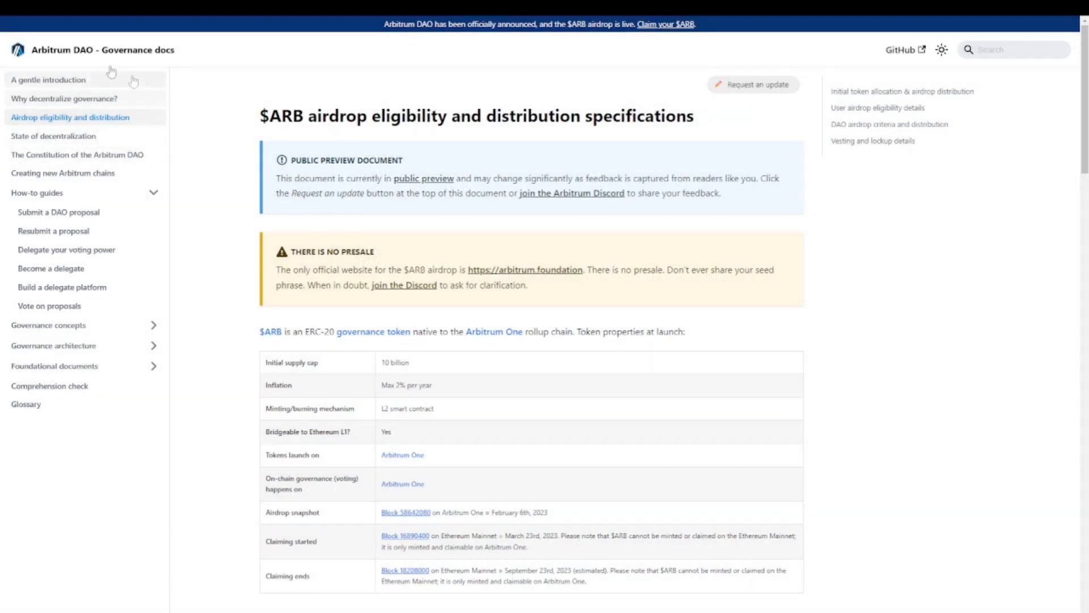
{"action": "mouse_move", "coordinate": [80, 56]}
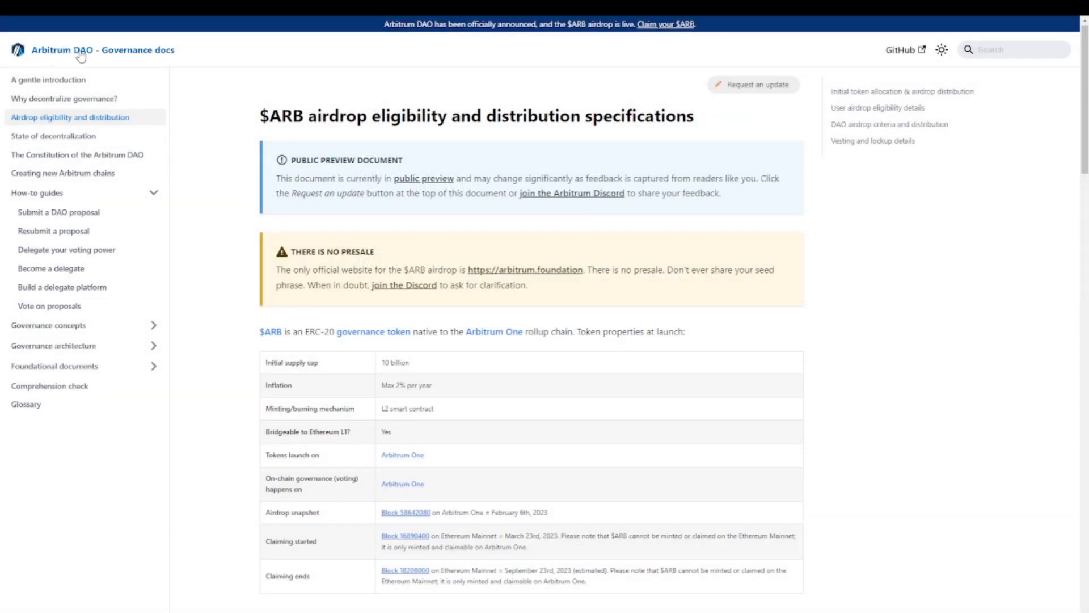
Review the 'You've Already Claimed!' criteria list, noting unmet Arbitrum One bridging and Nova activity.
{"action": "scroll", "scroll_direction": "down", "scroll_amount": 3}
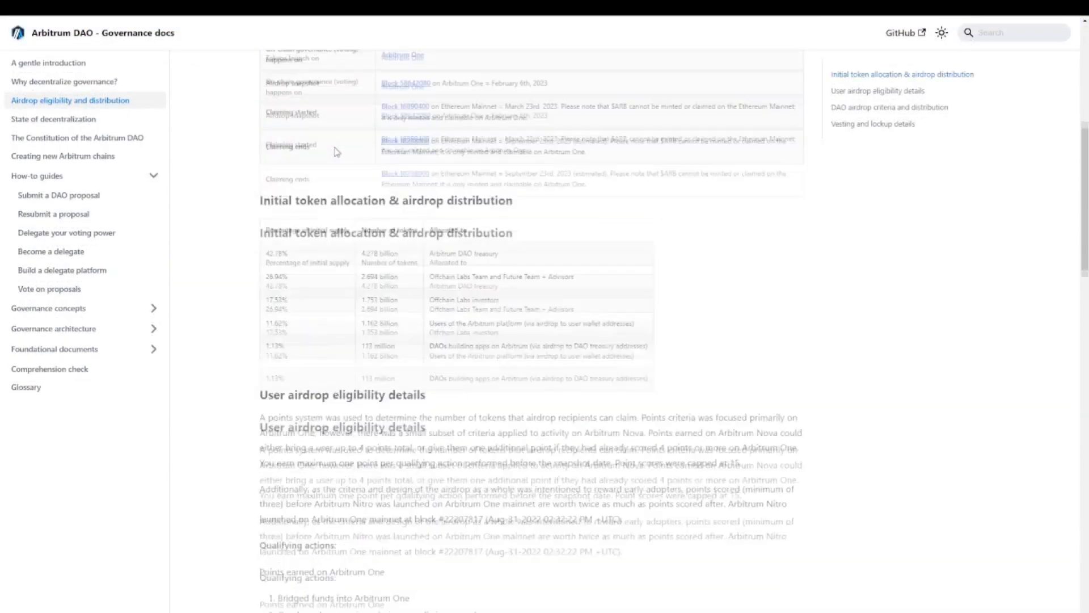
{"action": "scroll", "scroll_direction": "down", "scroll_amount": 3}
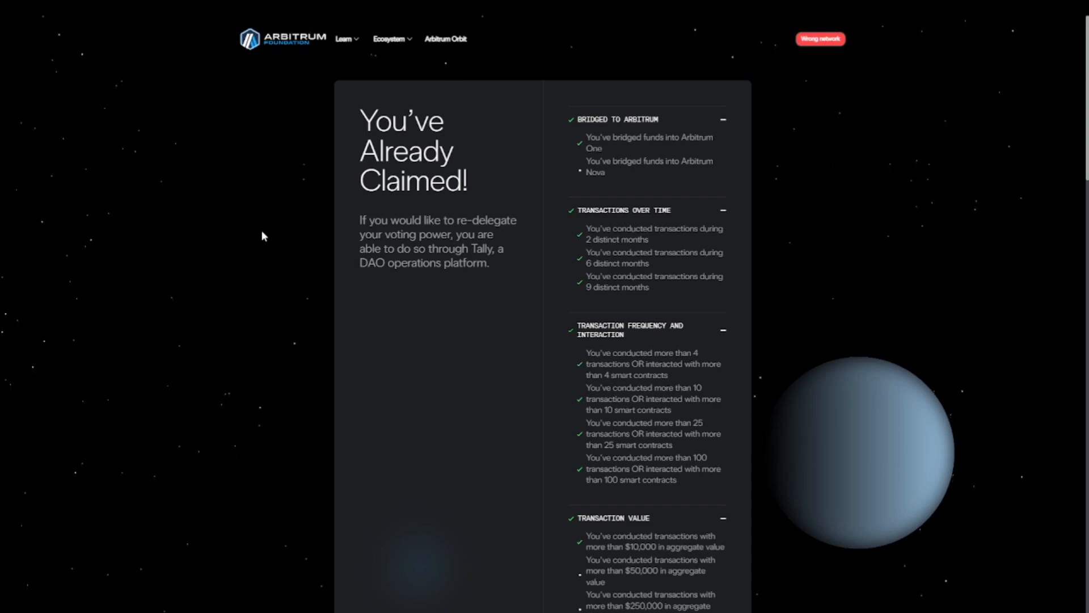
{"action": "mouse_move", "coordinate": [625, 160]}
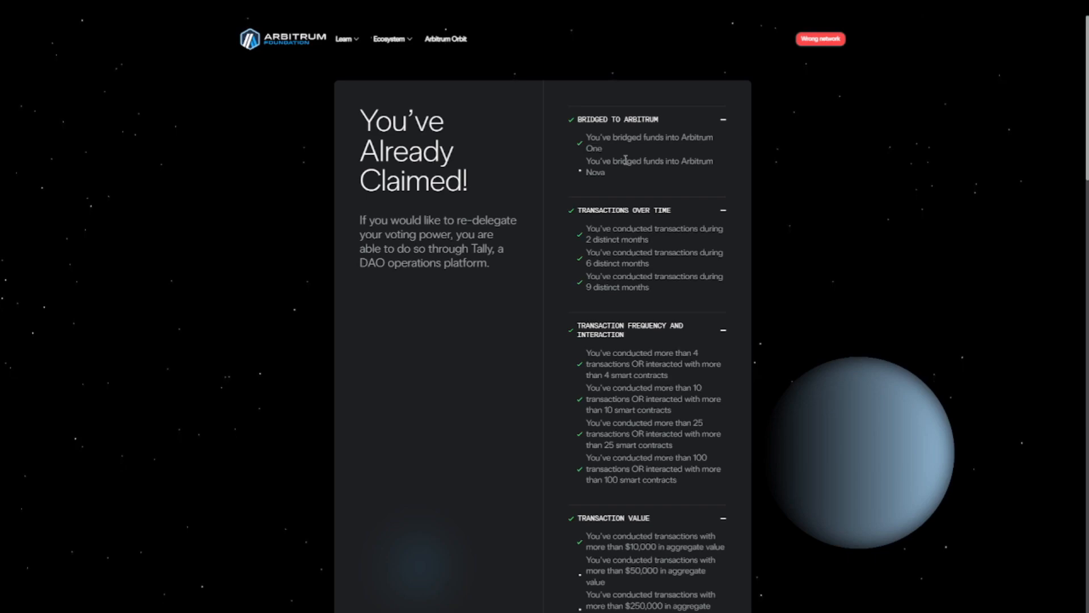
{"action": "double_click", "coordinate": [698, 137]}
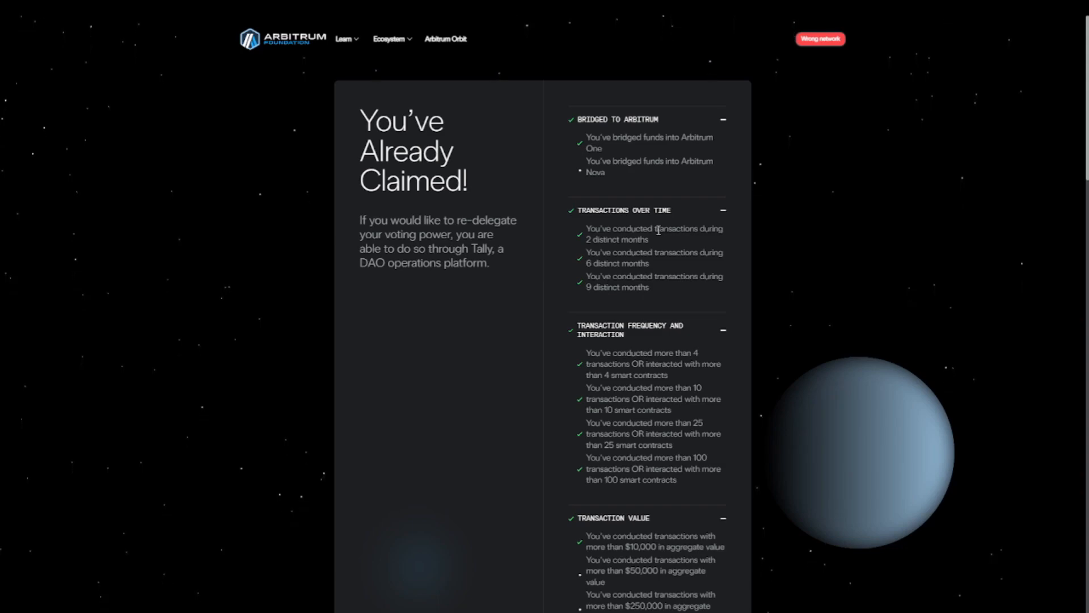
{"action": "scroll", "scroll_direction": "down", "scroll_amount": 3}
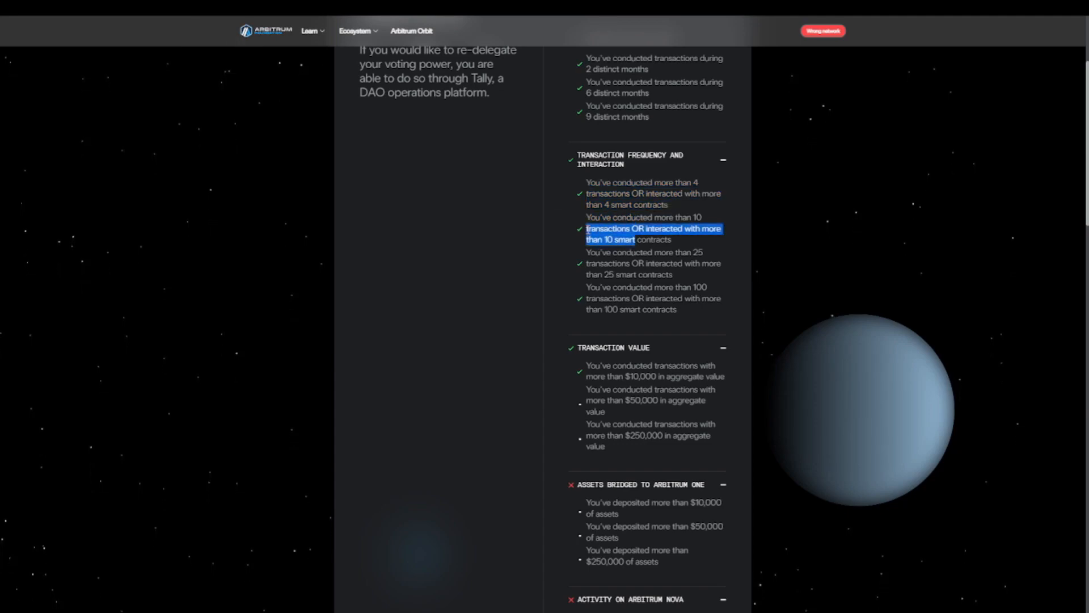
{"action": "scroll", "scroll_direction": "down", "scroll_amount": 3}
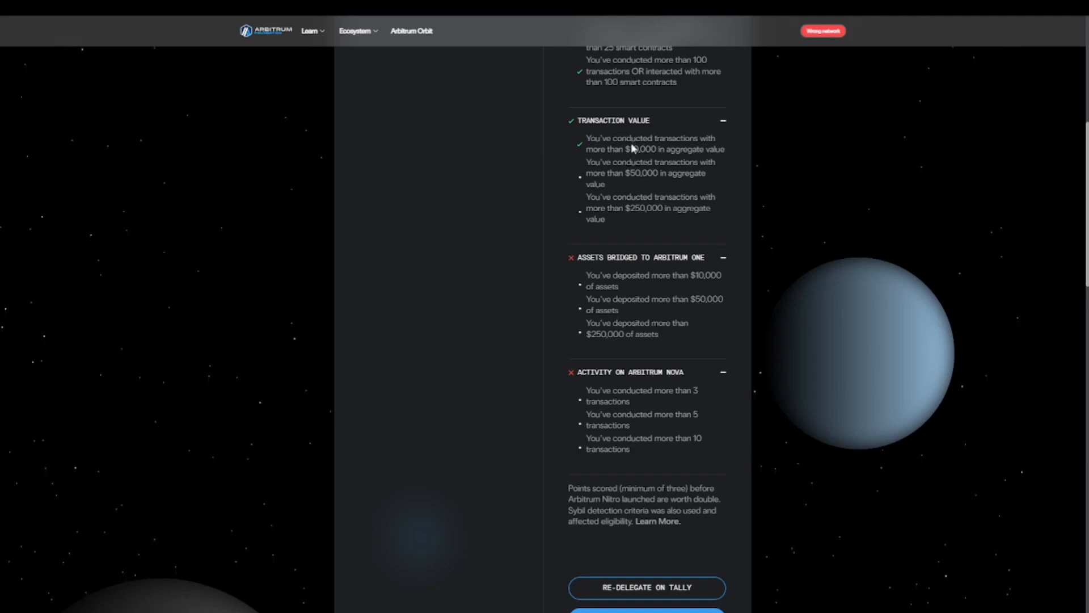
{"action": "mouse_move", "coordinate": [658, 223]}
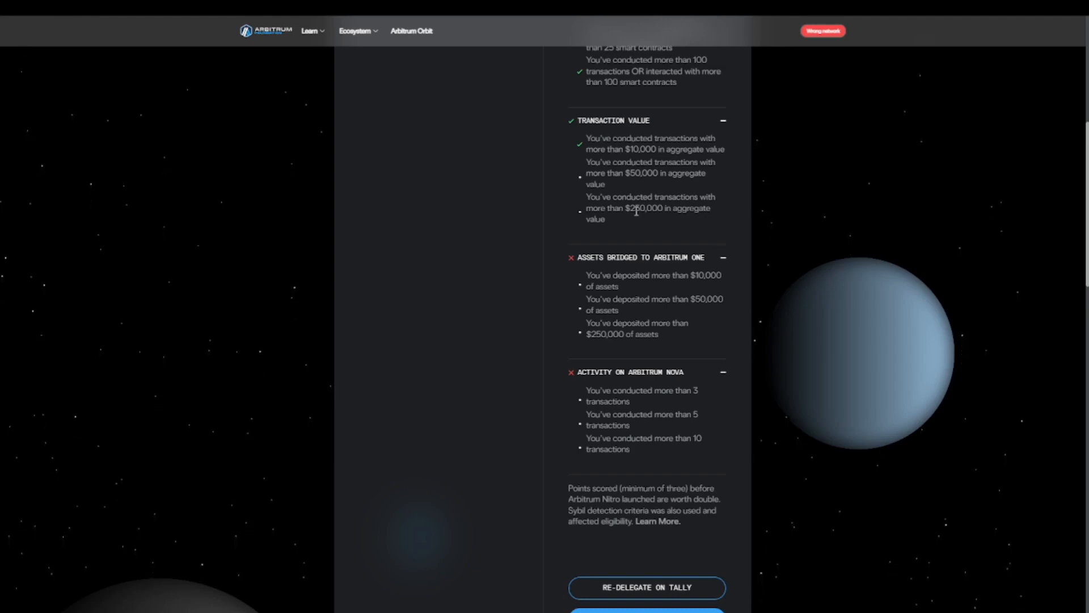
{"action": "scroll", "scroll_direction": "up", "scroll_amount": 3}
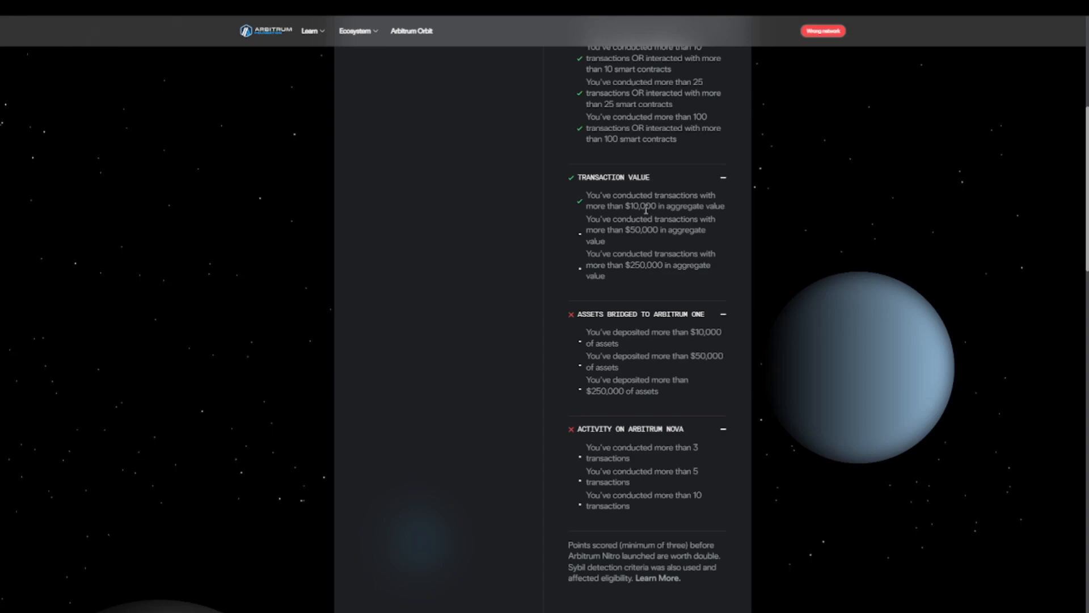
{"action": "mouse_move", "coordinate": [592, 343]}
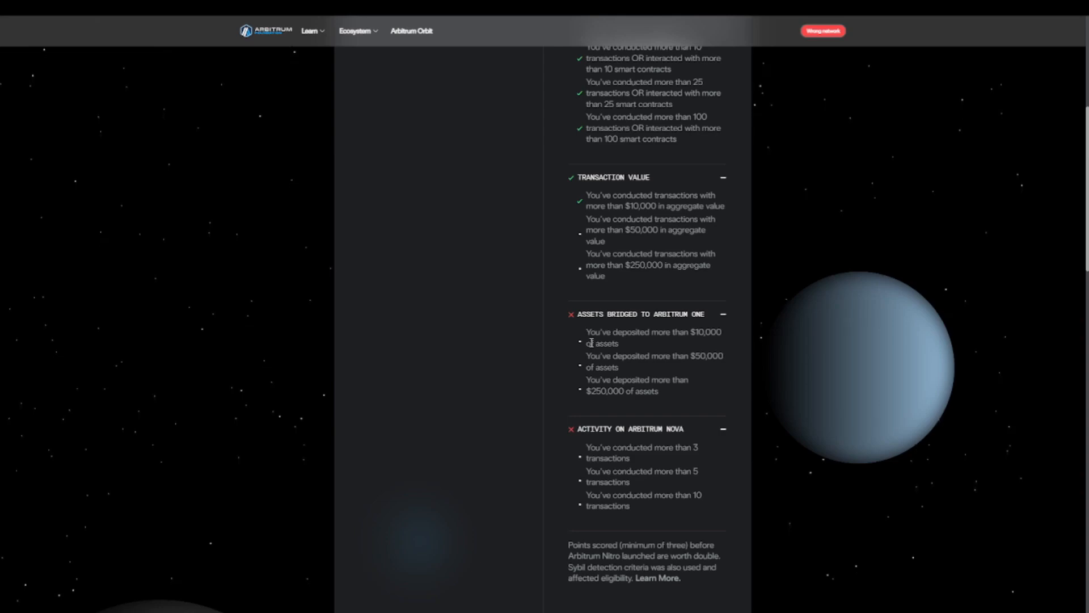
{"action": "mouse_move", "coordinate": [620, 350]}
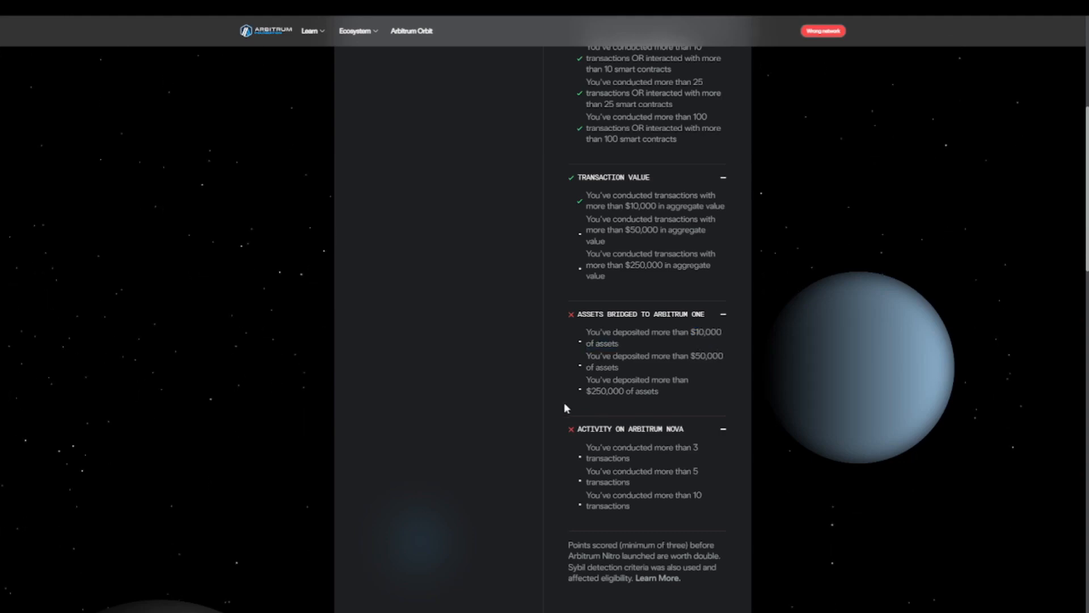
{"action": "scroll", "scroll_direction": "down", "scroll_amount": 3}
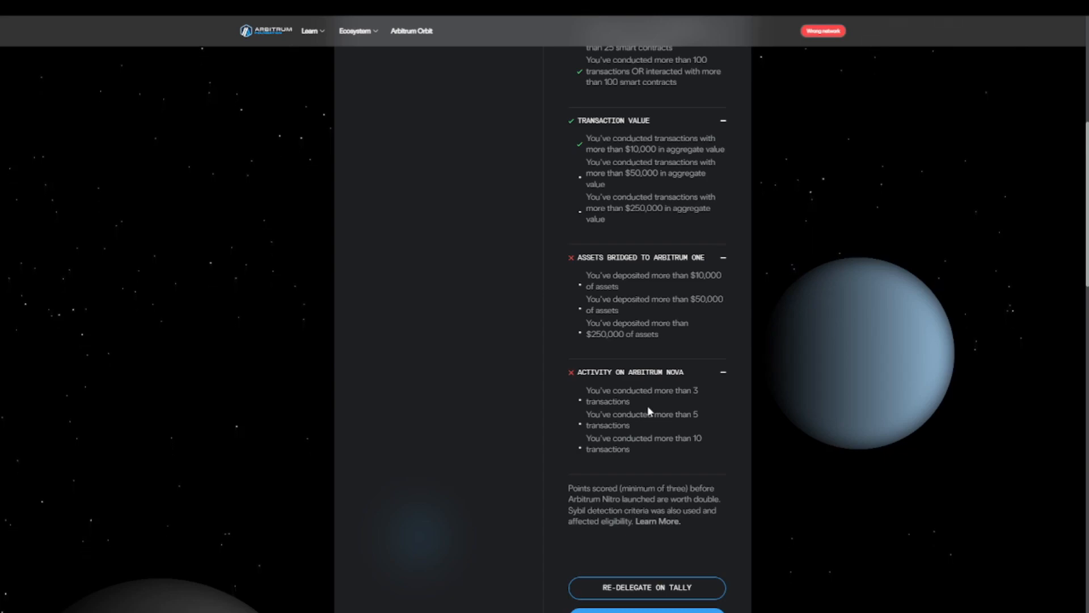
{"action": "mouse_move", "coordinate": [604, 466]}
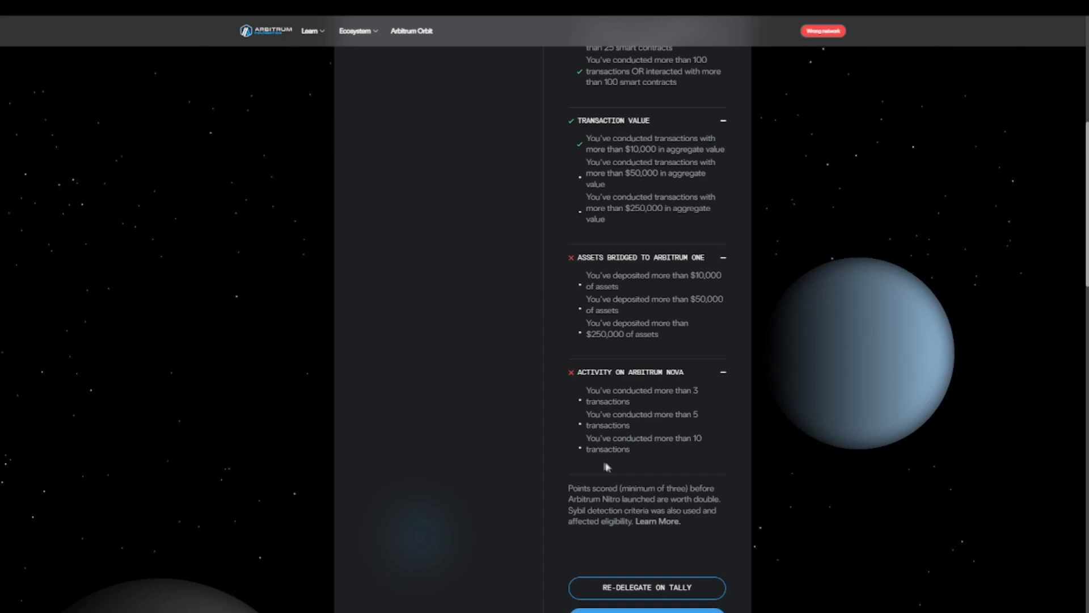
{"action": "scroll", "scroll_direction": "up", "scroll_amount": 3}
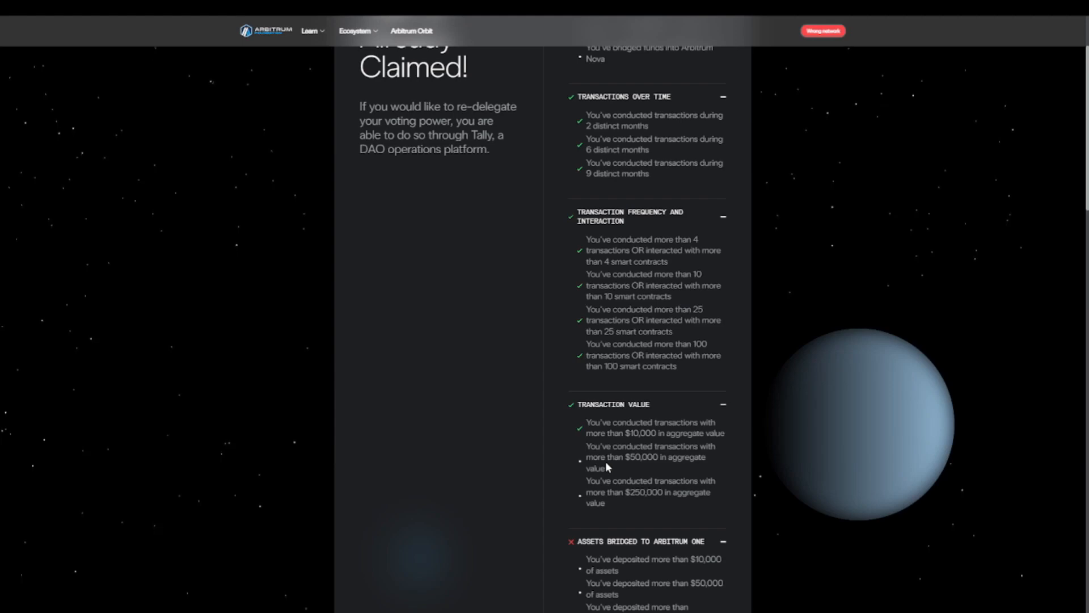
{"action": "mouse_move", "coordinate": [710, 413]}
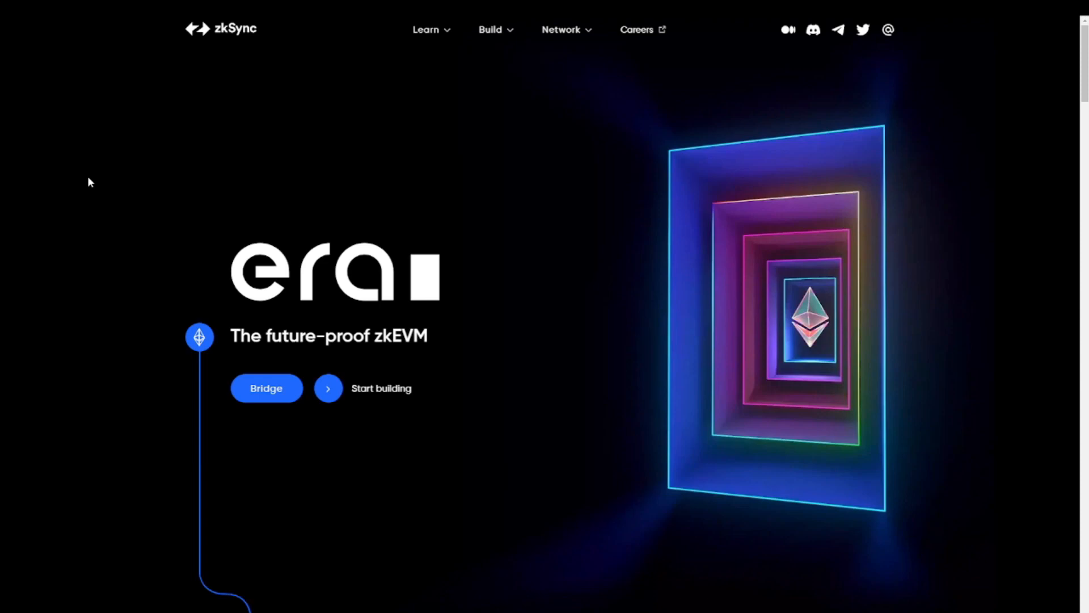
Go to the zkSync Era (v2) Bridge from the Network menu and enter 0.05 ETH to deposit.
{"action": "left_click", "coordinate": [562, 29]}
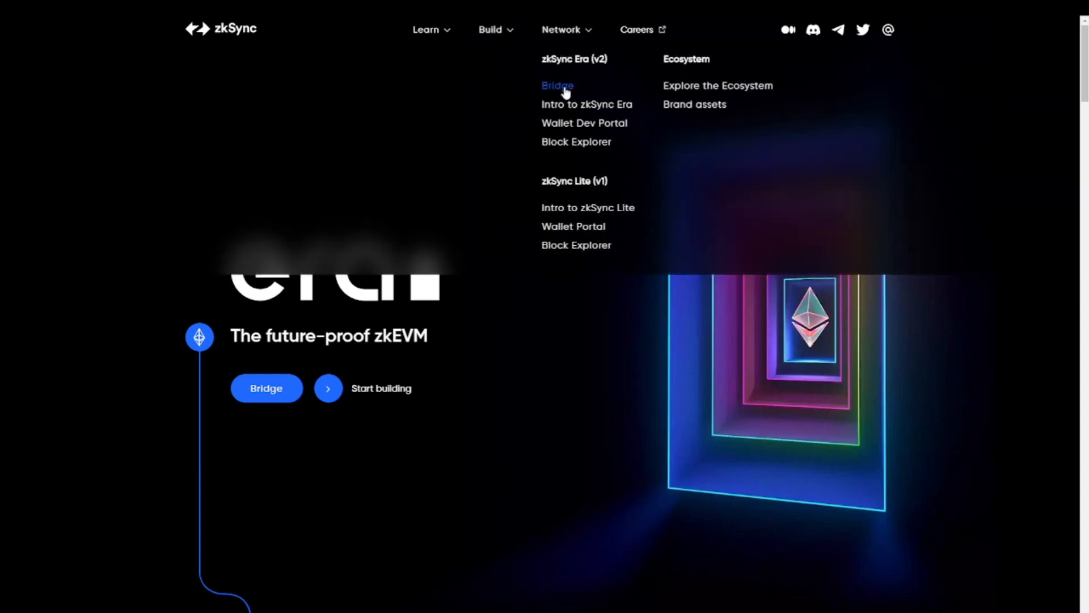
{"action": "left_click", "coordinate": [557, 85]}
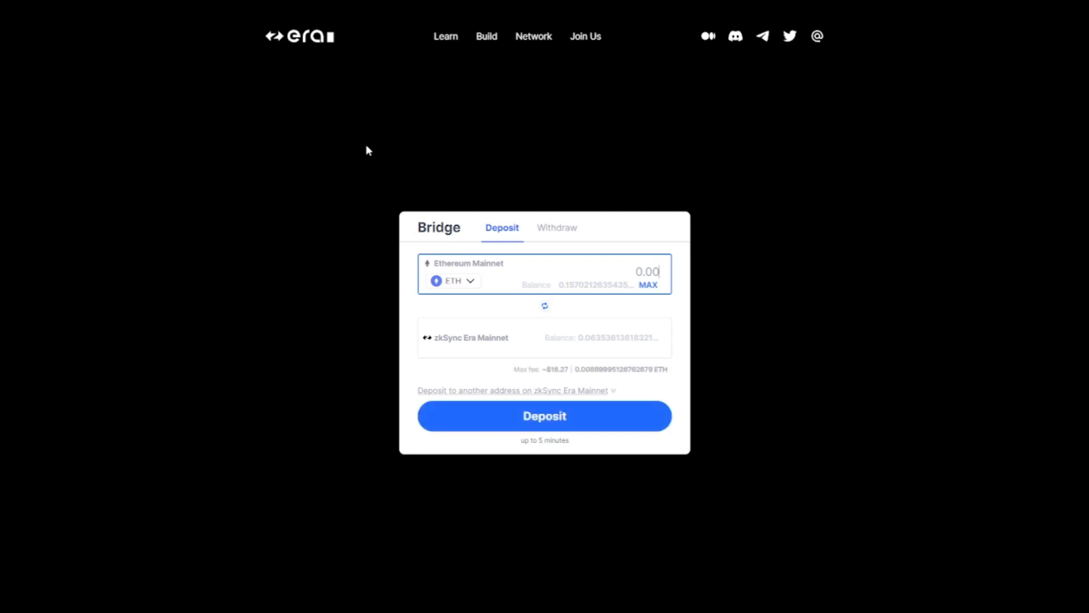
{"action": "mouse_move", "coordinate": [434, 215]}
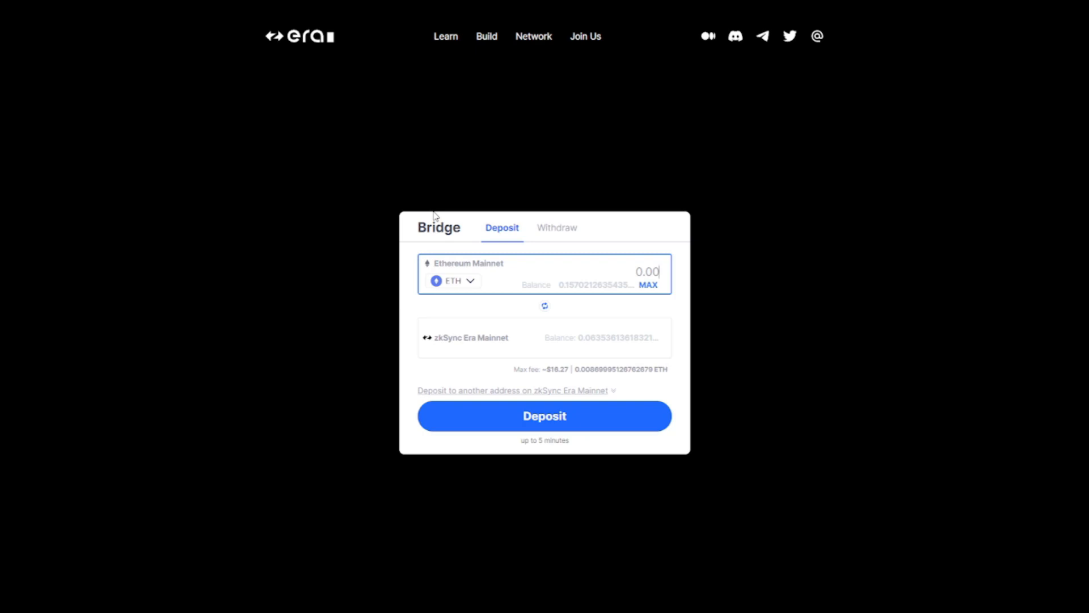
{"action": "type", "text": "0.05"}
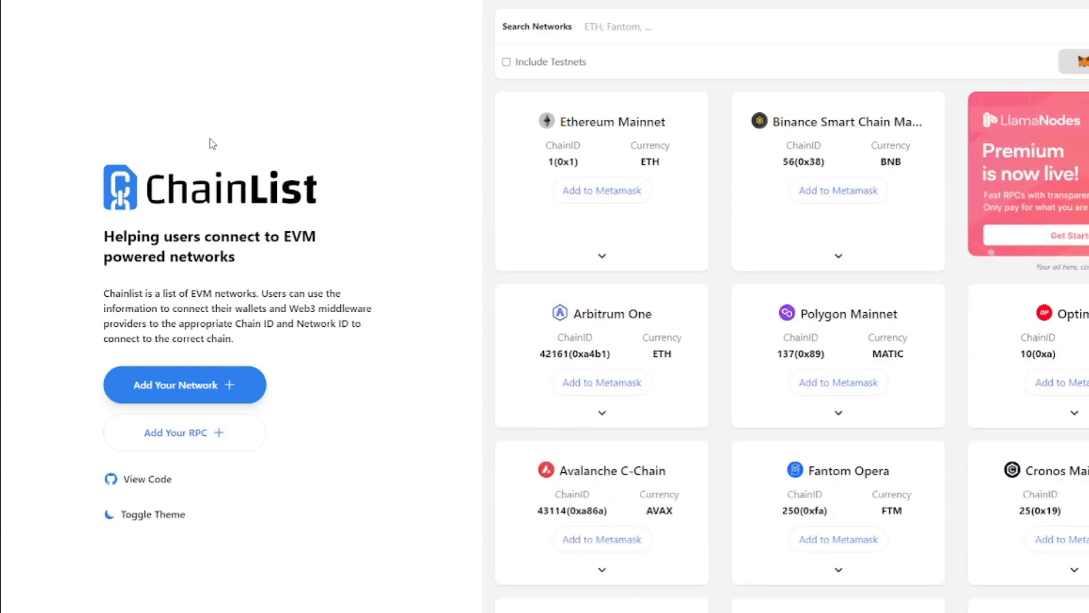
{"action": "mouse_move", "coordinate": [326, 163]}
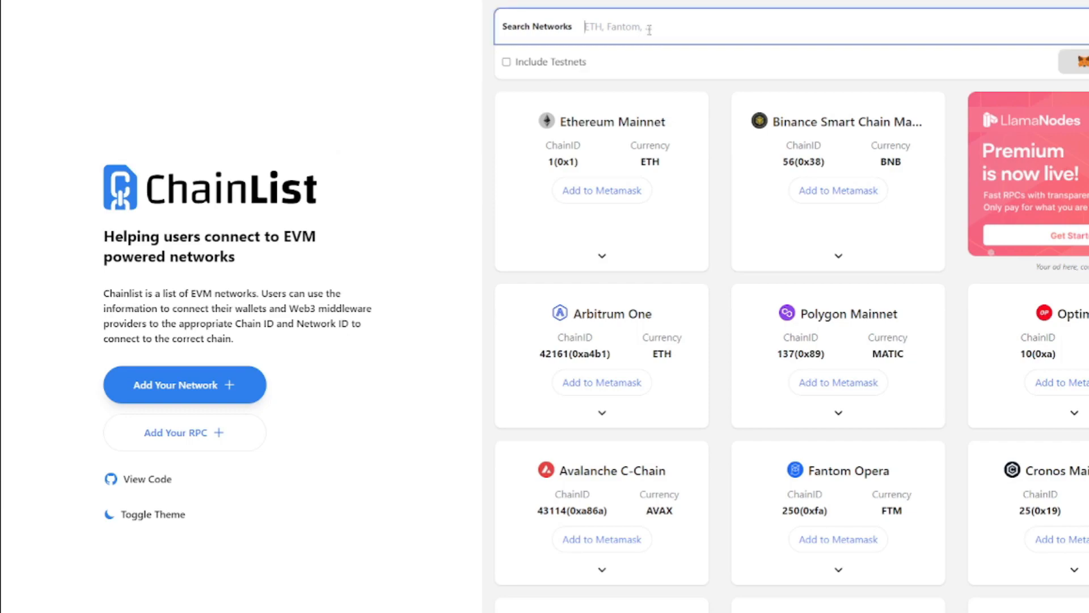
Search ChainList for 'zksync' and add zkSync Era Mainnet (chain ID 324) to Metamask.
{"action": "type", "text": "zks"}
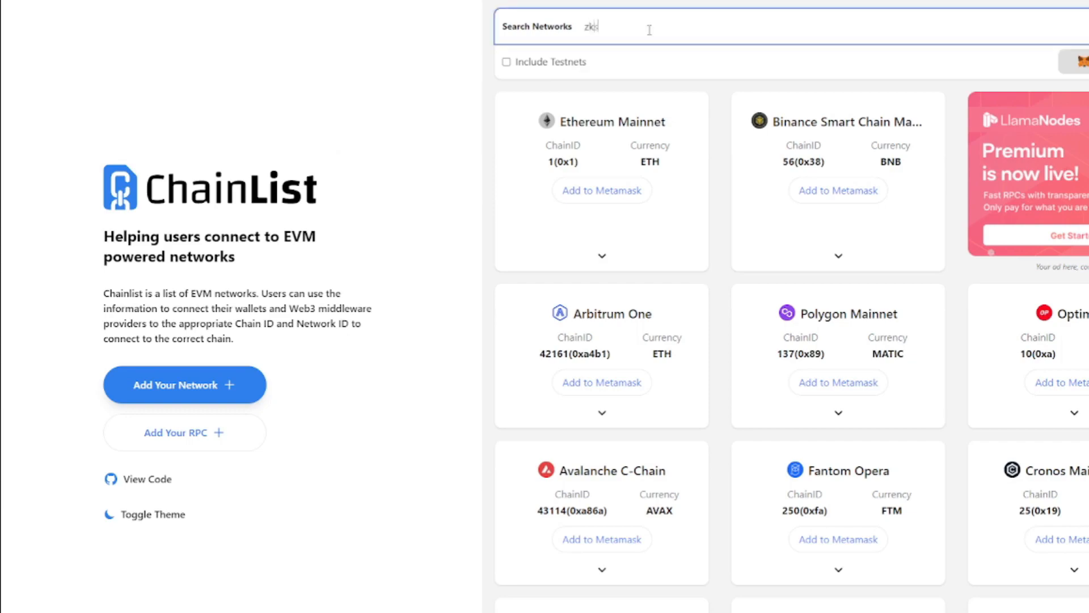
{"action": "type", "text": "sync"}
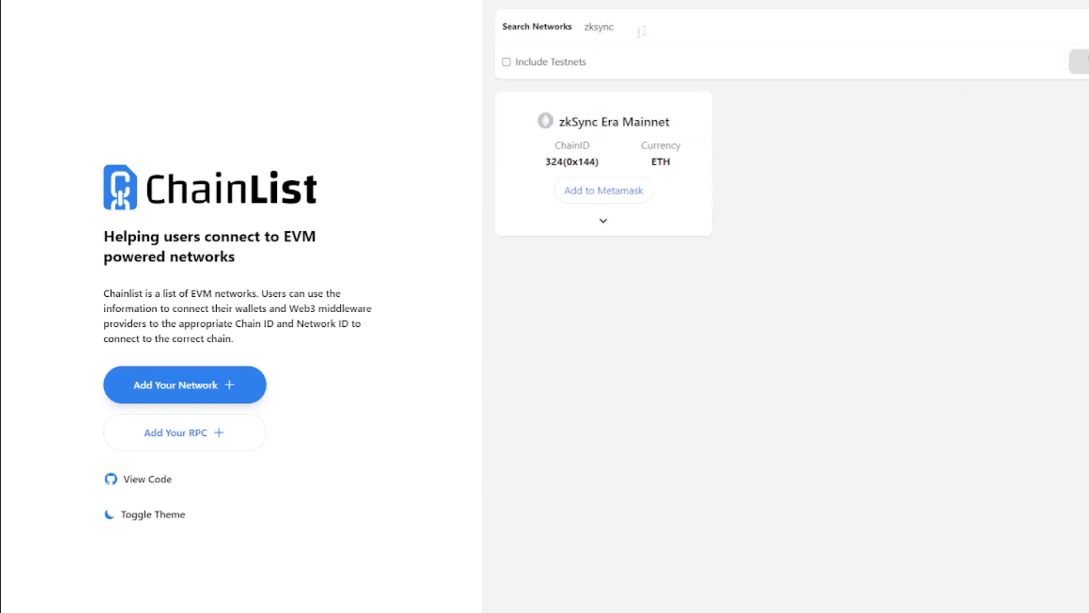
{"action": "mouse_move", "coordinate": [602, 191]}
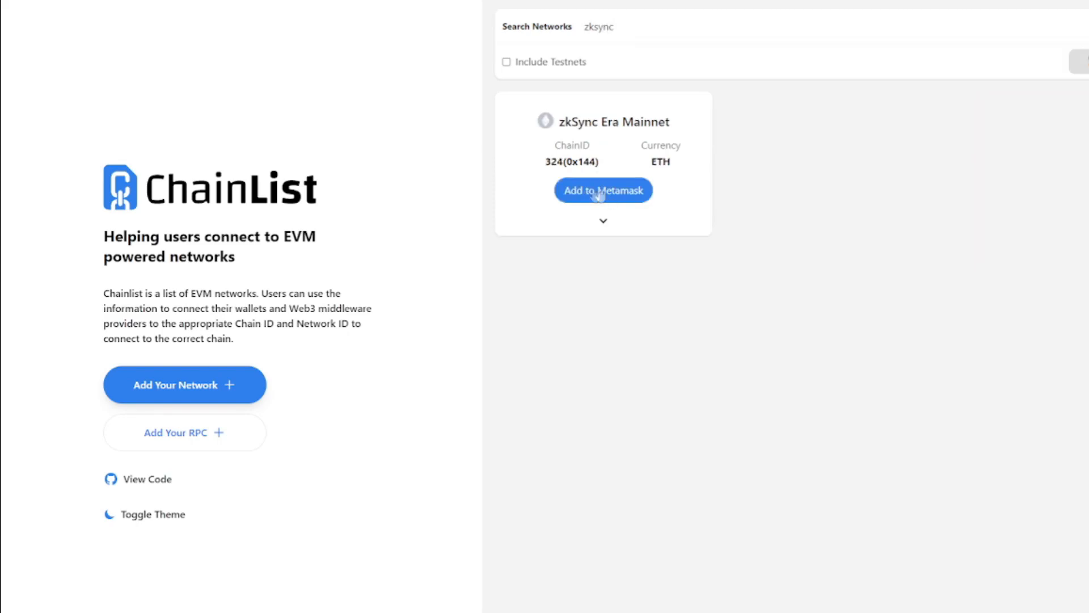
{"action": "left_click", "coordinate": [602, 189]}
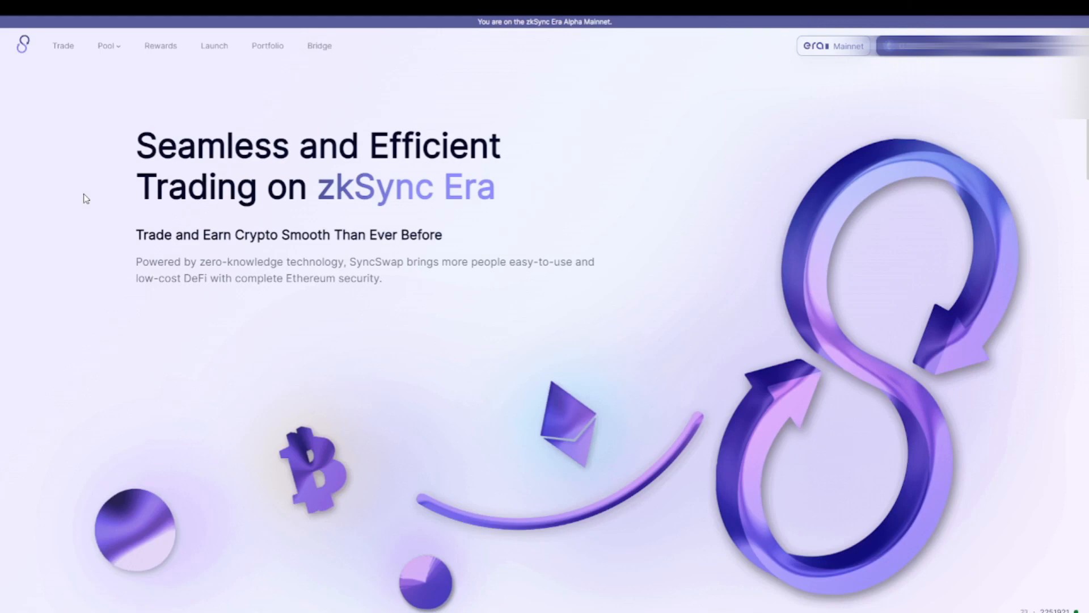
{"action": "mouse_move", "coordinate": [170, 172]}
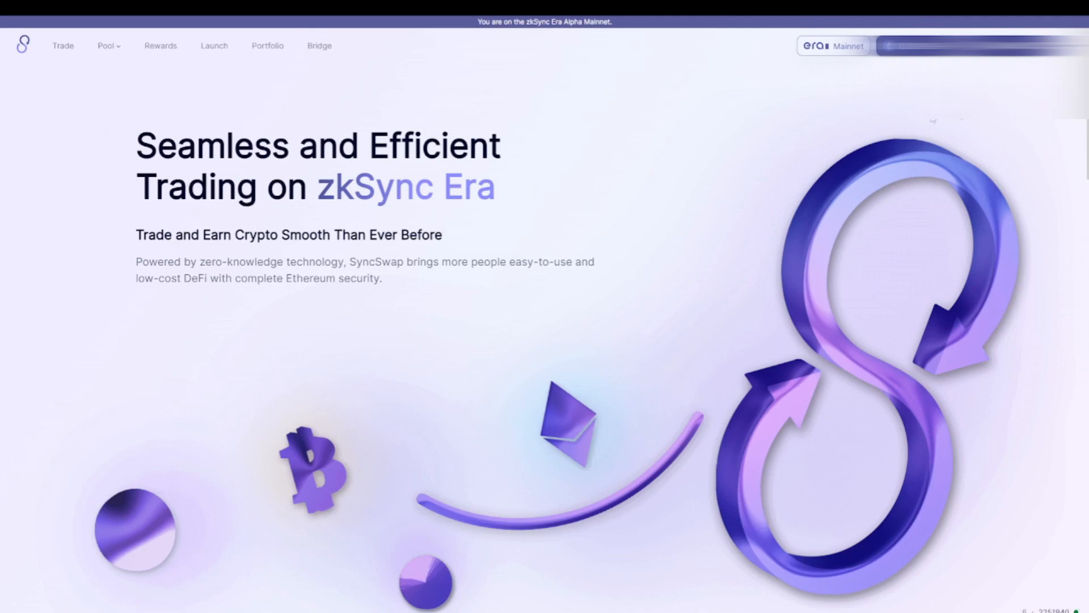
{"action": "mouse_move", "coordinate": [63, 49]}
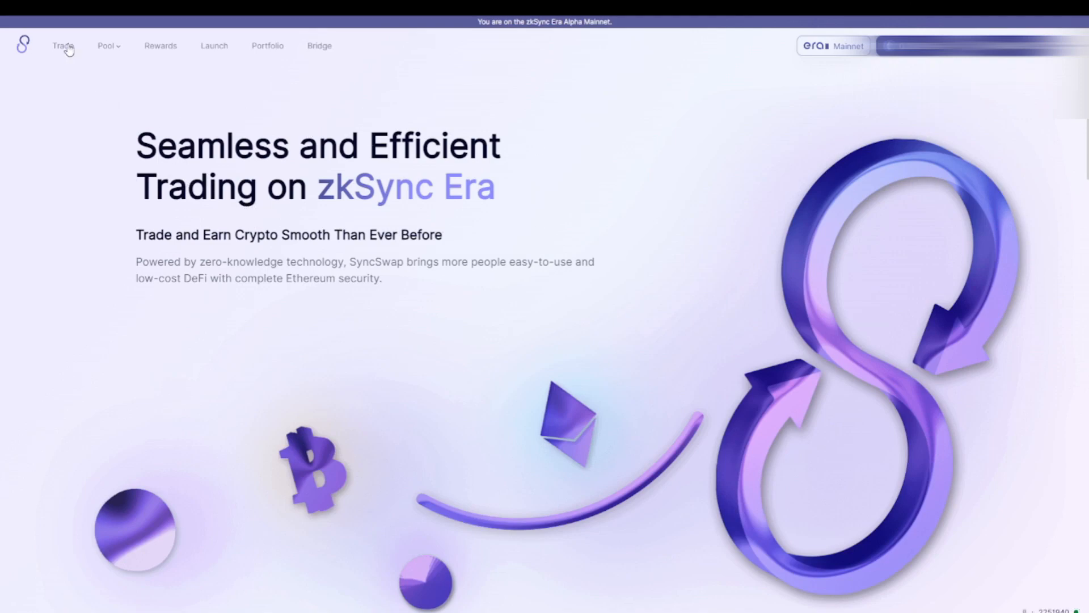
On SyncSwap's Trade page, enter 0.1 ETH to sell and review the ~186.73 USDC quote.
{"action": "left_click", "coordinate": [64, 45]}
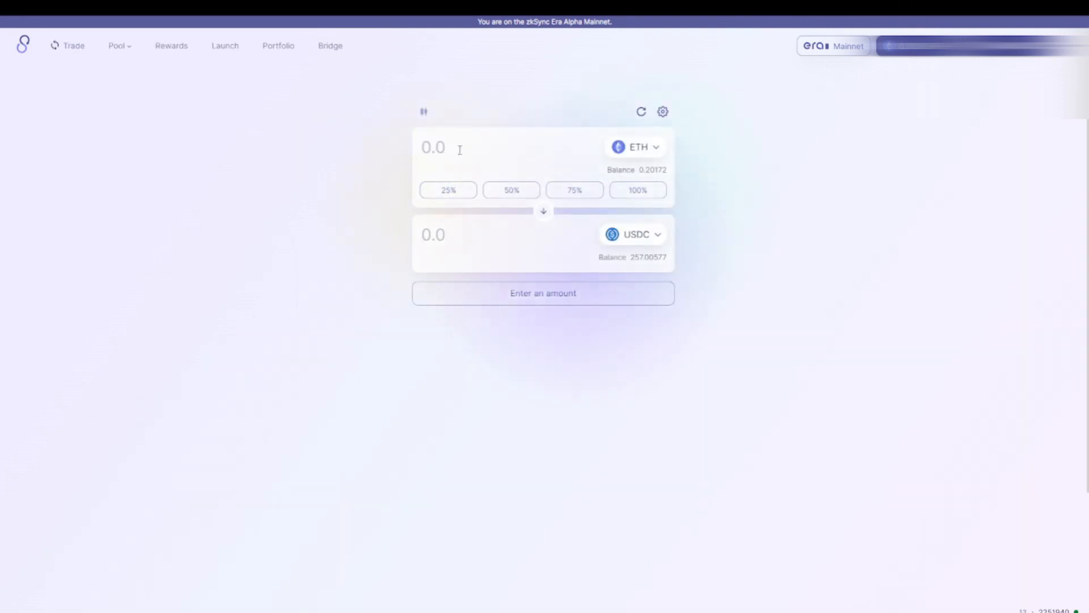
{"action": "left_click", "coordinate": [487, 147]}
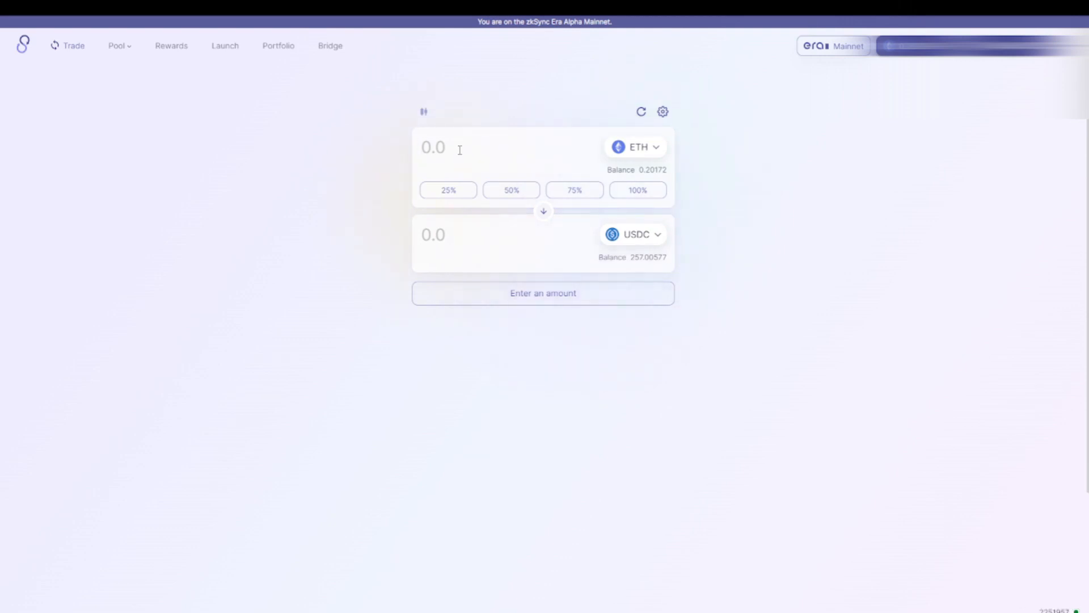
{"action": "type", "text": "0.1"}
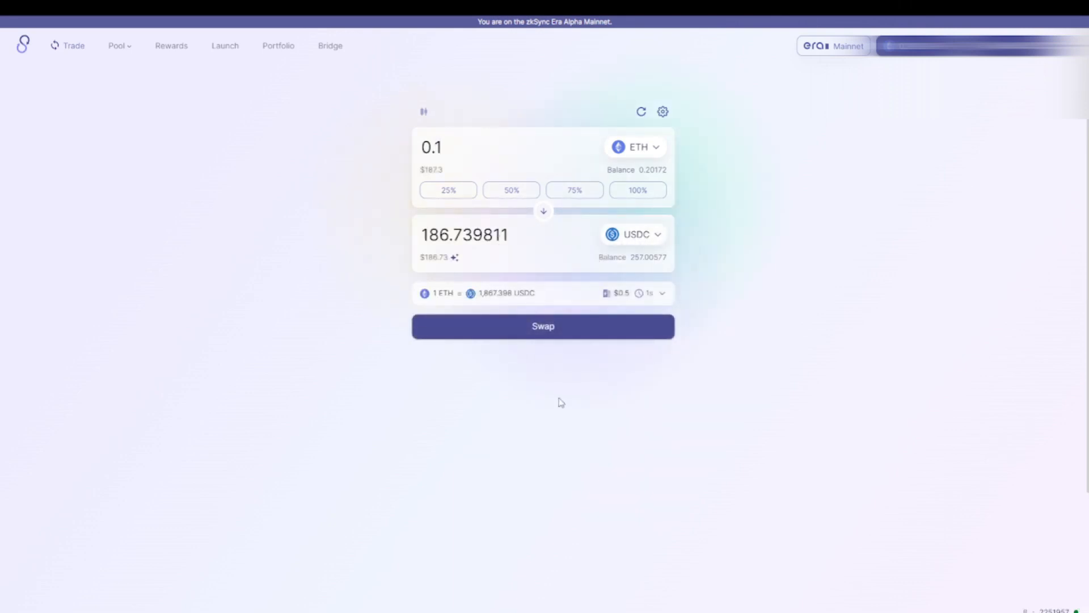
{"action": "left_click", "coordinate": [542, 326]}
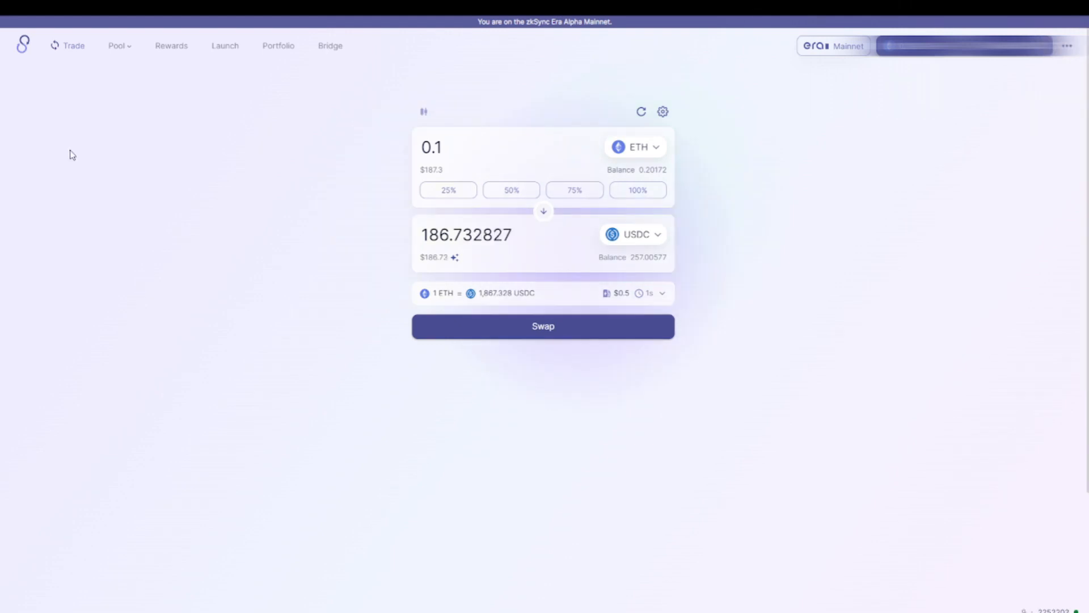
{"action": "mouse_move", "coordinate": [55, 120]}
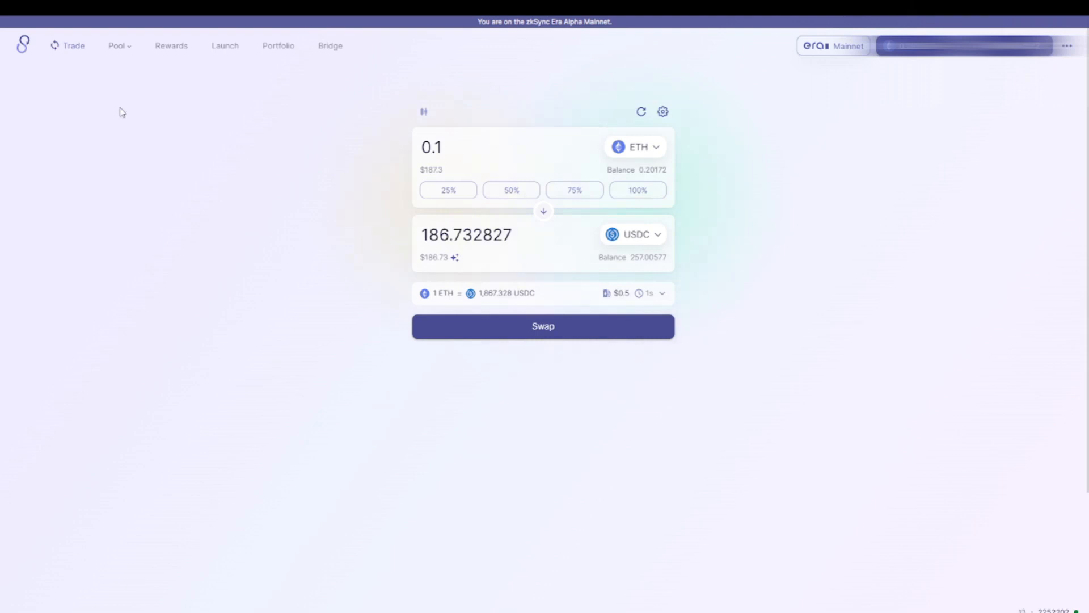
{"action": "mouse_move", "coordinate": [159, 117]}
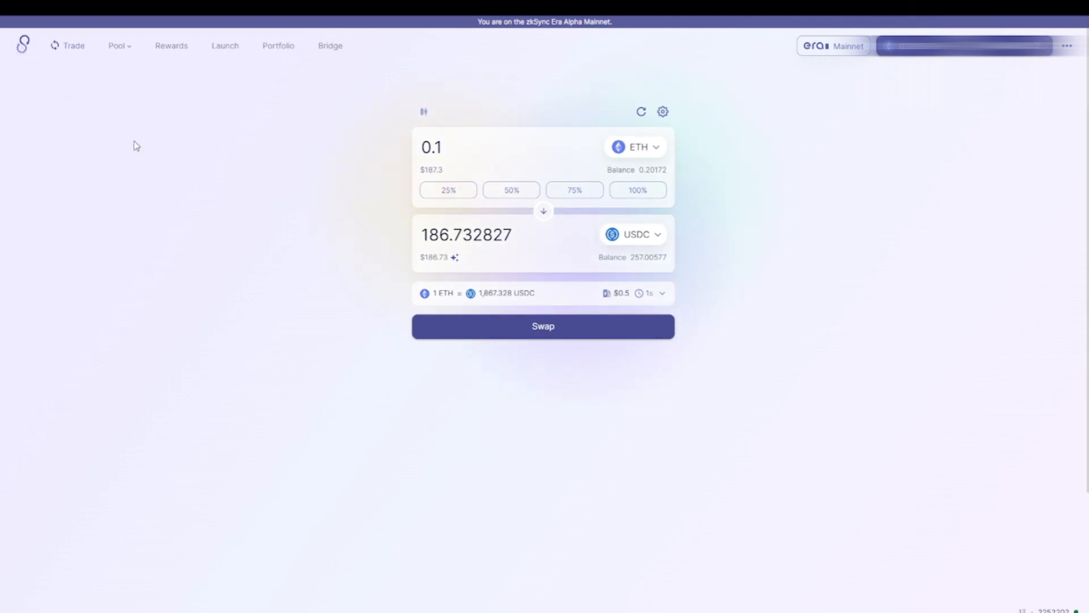
View SyncSwap's All Pools list, then head over to the zkSync website.
{"action": "left_click", "coordinate": [117, 45]}
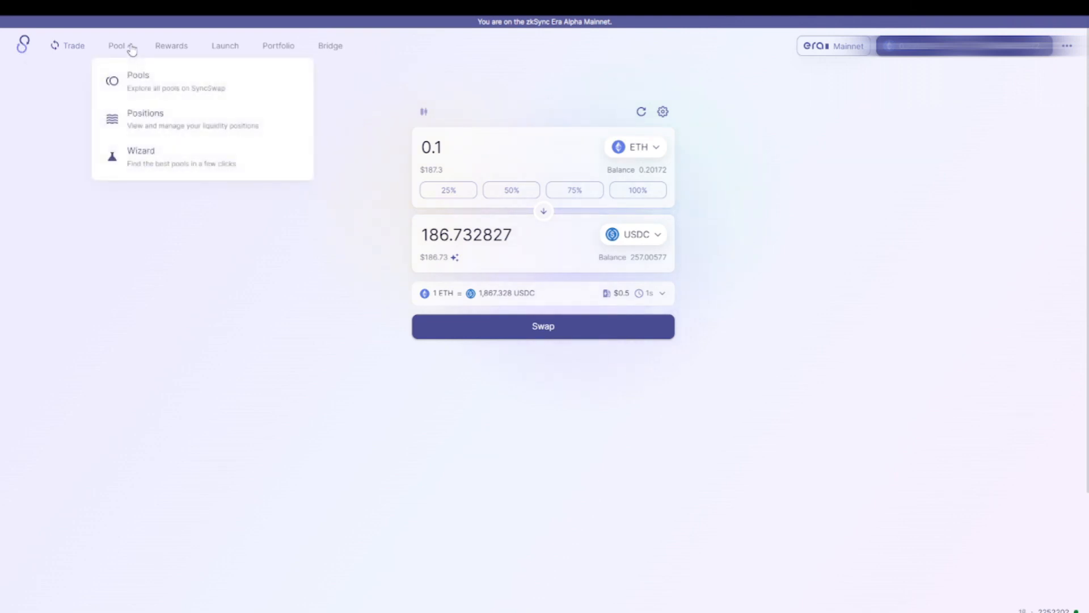
{"action": "left_click", "coordinate": [139, 79]}
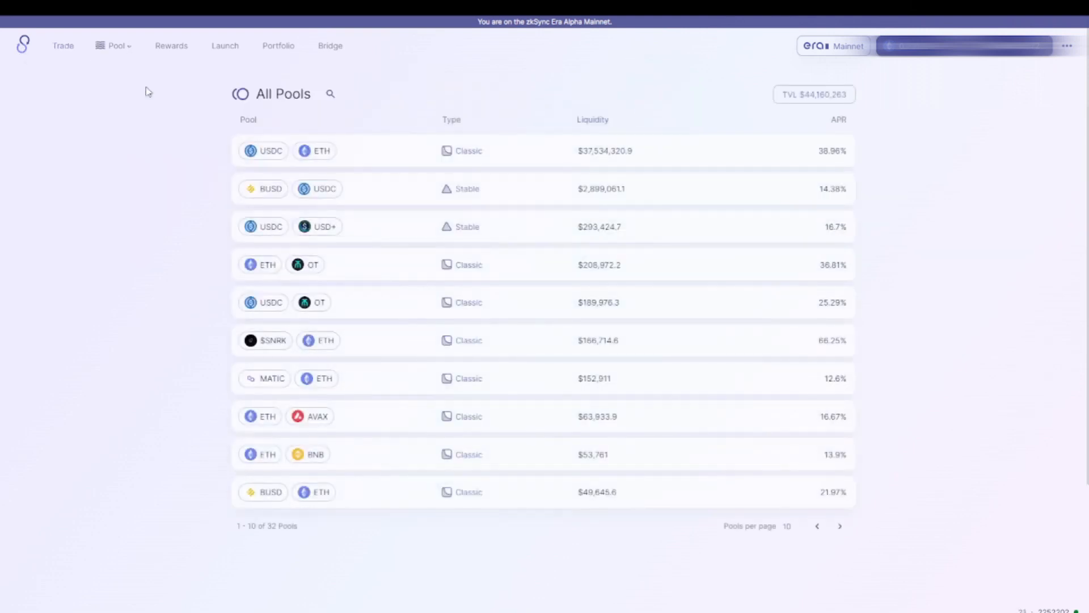
{"action": "mouse_move", "coordinate": [404, 202]}
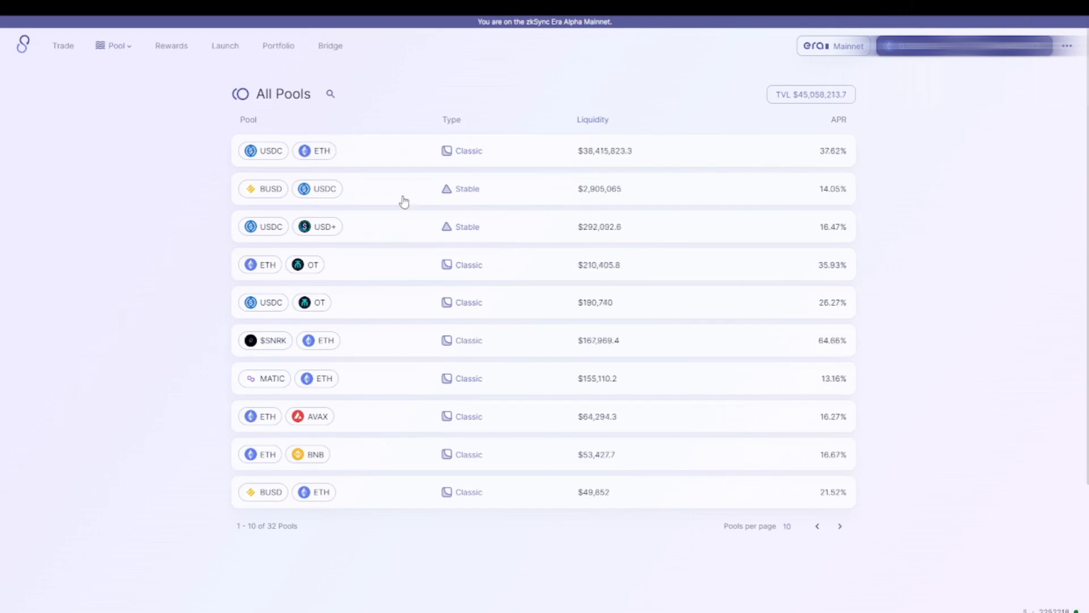
{"action": "mouse_move", "coordinate": [375, 201]}
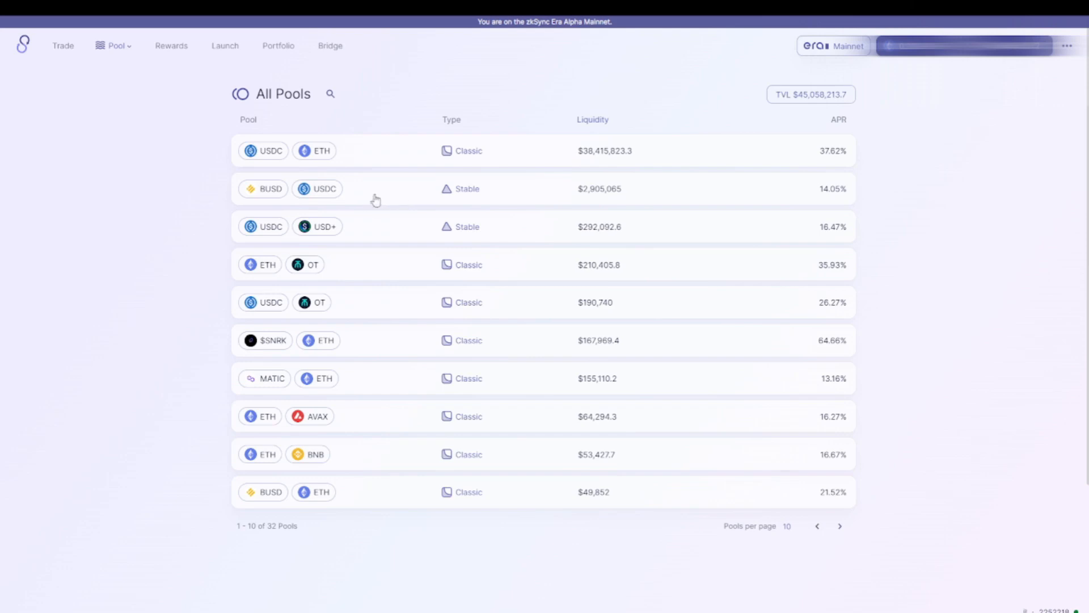
{"action": "mouse_move", "coordinate": [278, 194]}
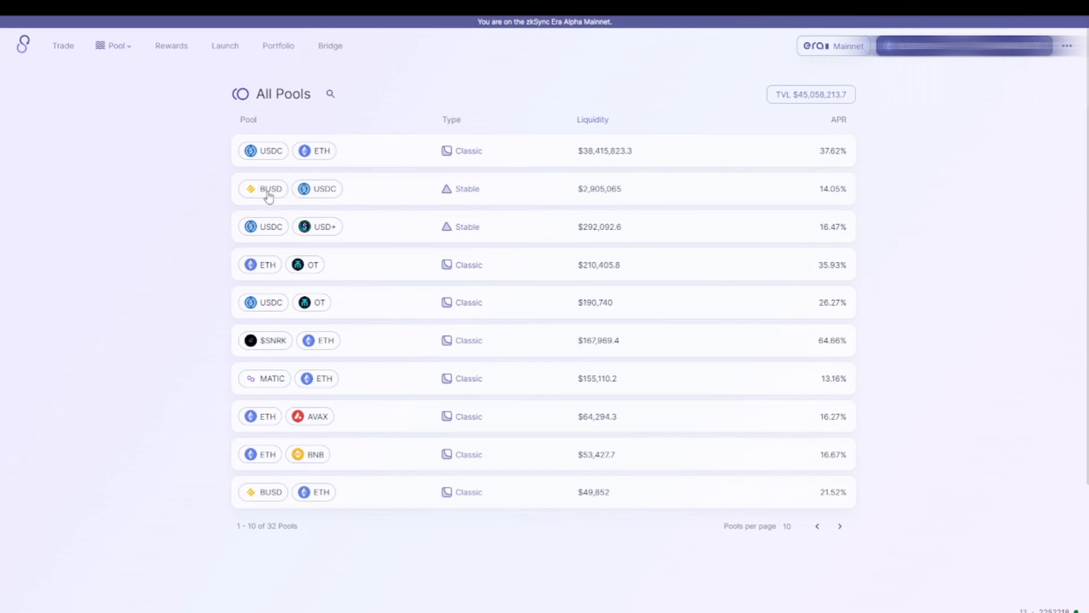
{"action": "mouse_move", "coordinate": [321, 200]}
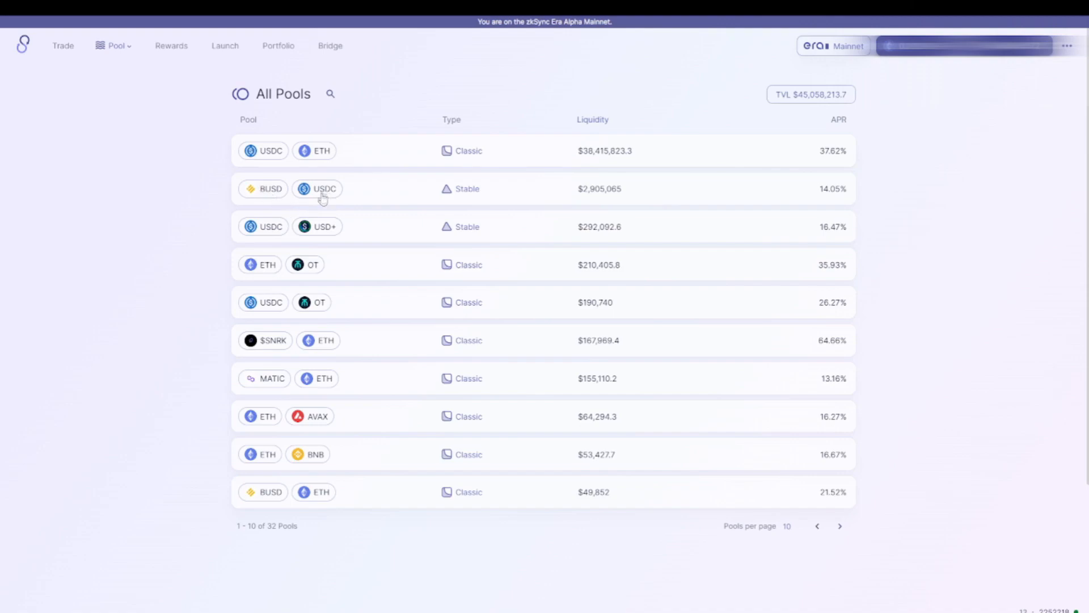
{"action": "mouse_move", "coordinate": [357, 200]}
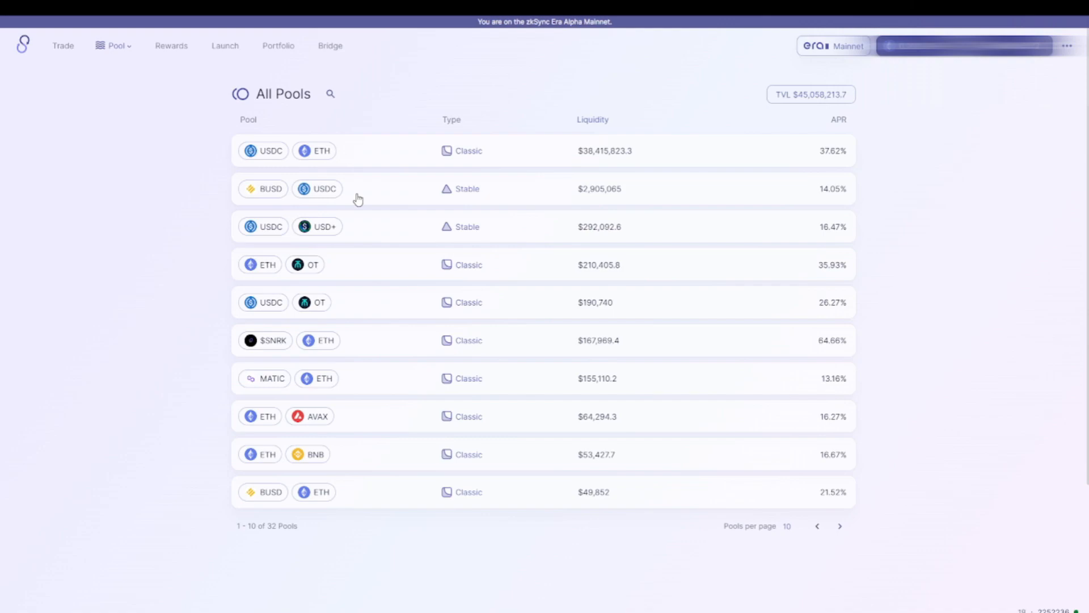
{"action": "left_click", "coordinate": [833, 45]}
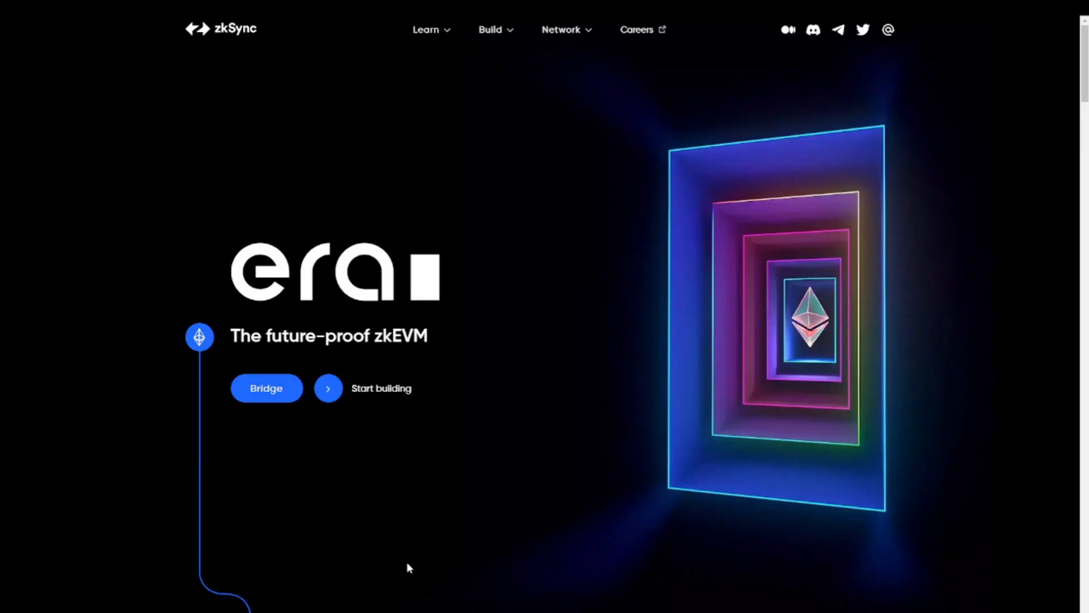
{"action": "mouse_move", "coordinate": [407, 469]}
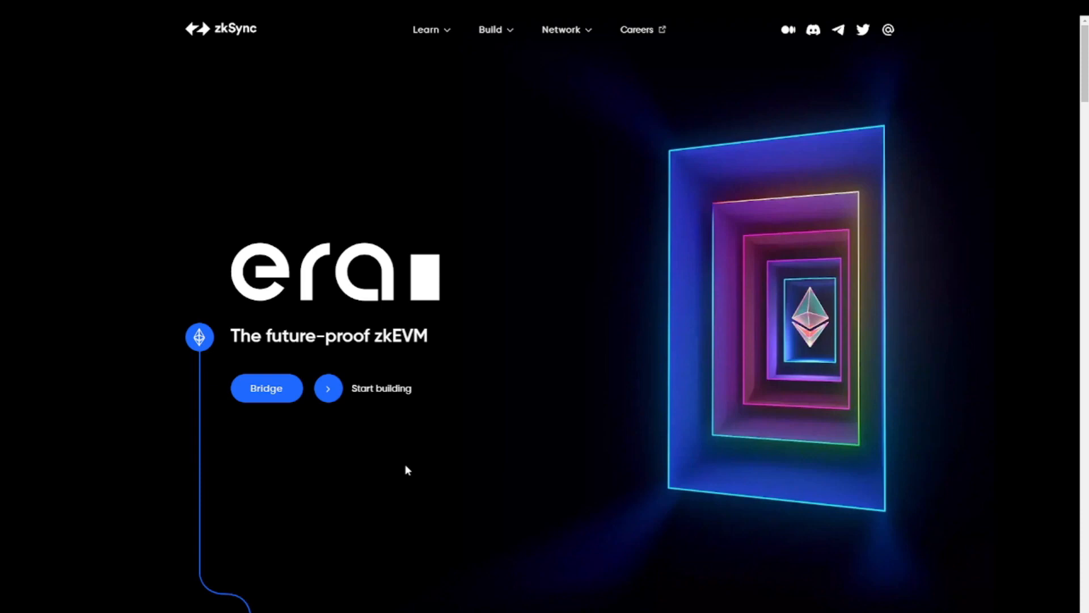
{"action": "mouse_move", "coordinate": [367, 384]}
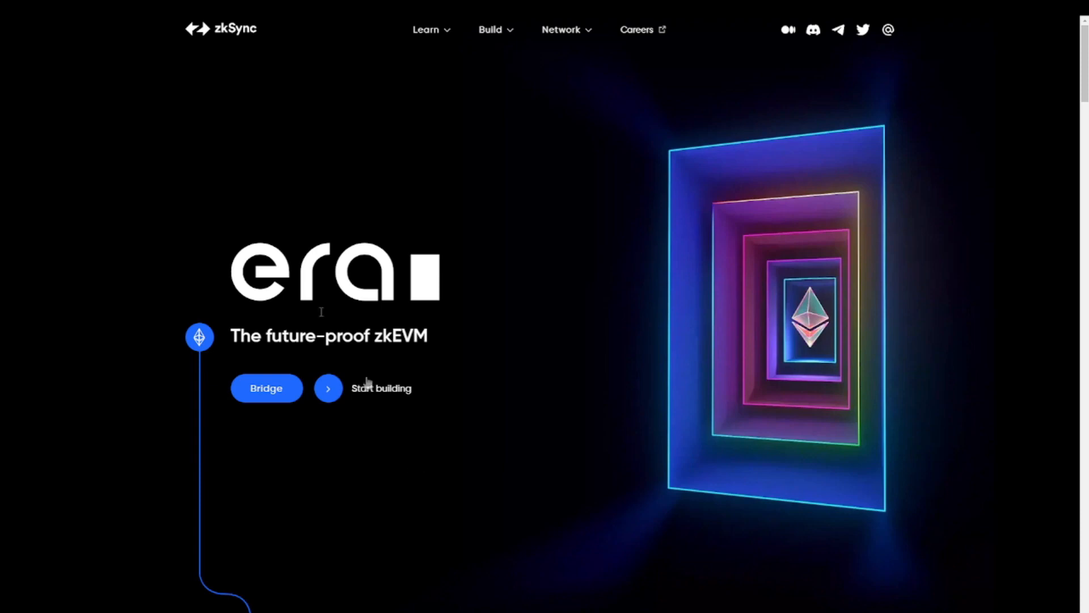
Show the Network menu listing zkSync Era and zkSync Lite links.
{"action": "left_click", "coordinate": [562, 30]}
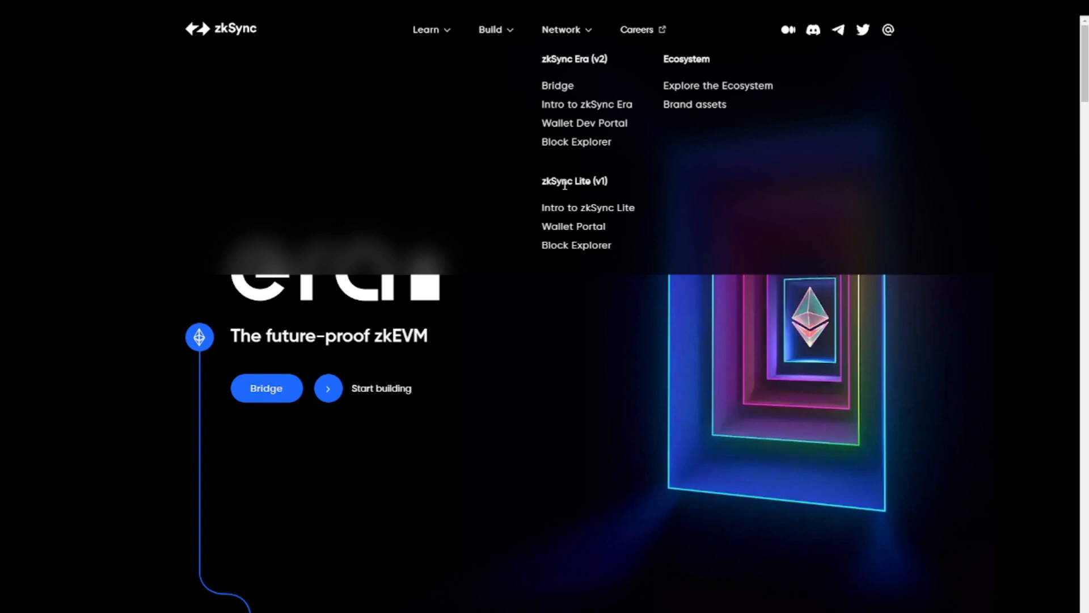
Go to the ZigZag exchange ETH/USDC market on zkSync Lite.
{"action": "left_click", "coordinate": [572, 226]}
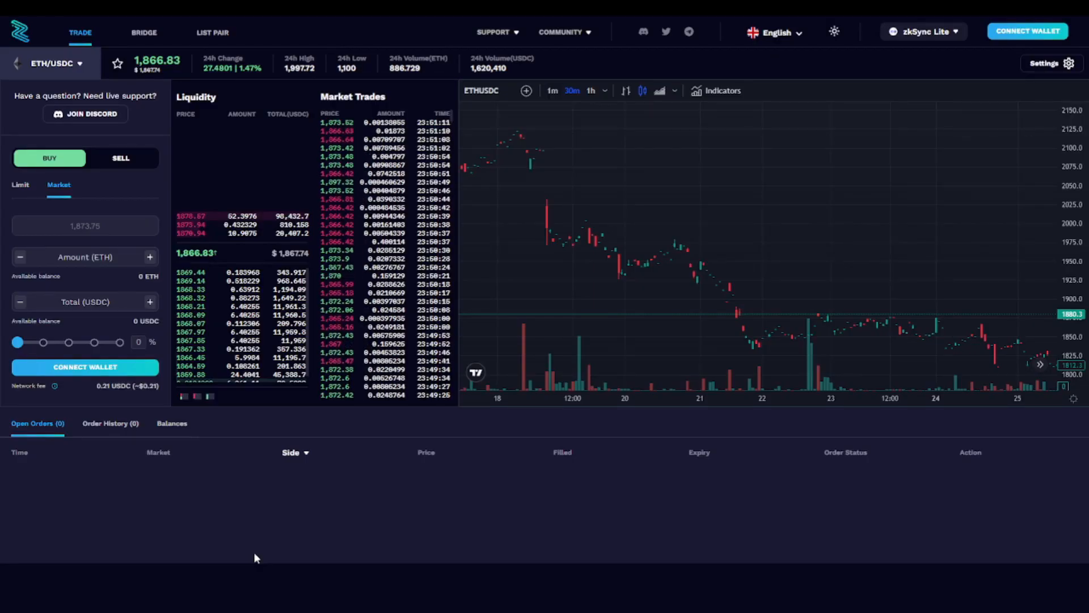